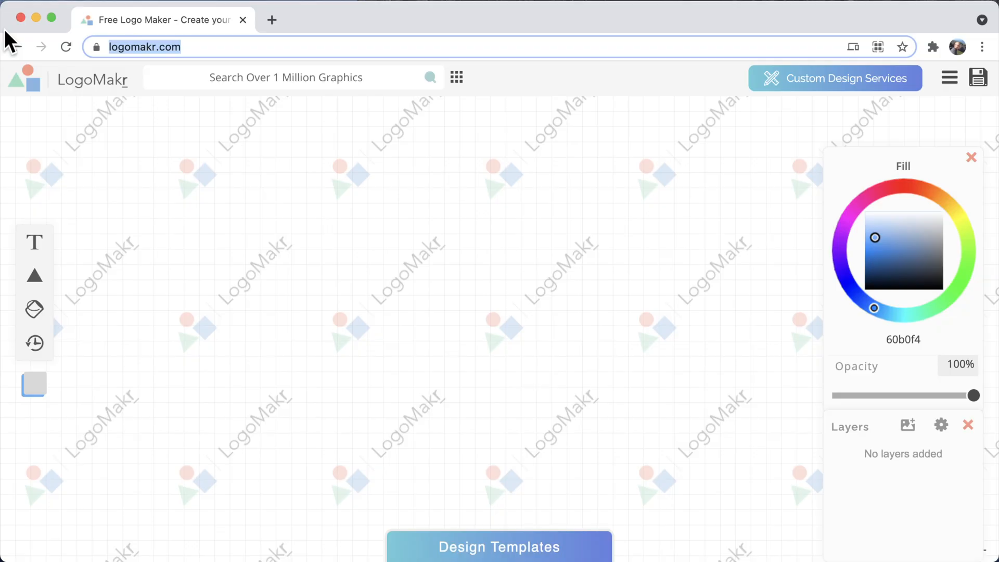
Reload logomakr.com and start a new design from the popup.
{"action": "left_click", "coordinate": [145, 46]}
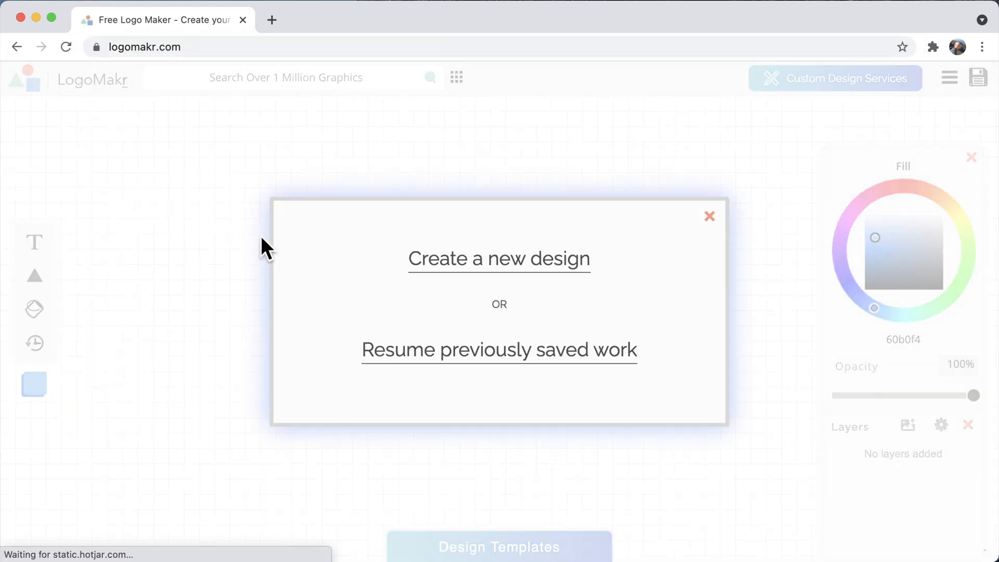
{"action": "left_click", "coordinate": [499, 259]}
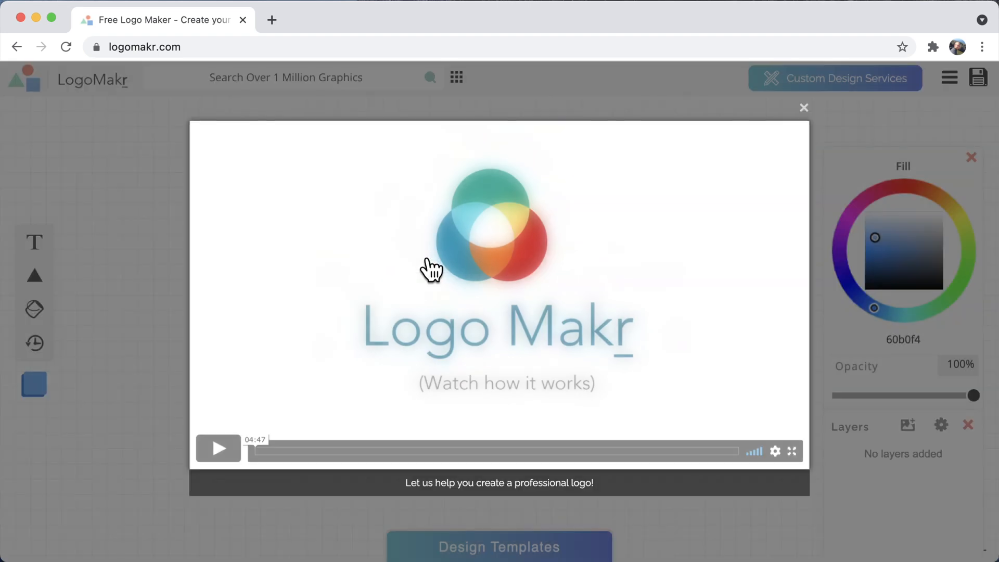
Dismiss the intro video and place one large blue spiky Burst shape on the canvas.
{"action": "left_click", "coordinate": [804, 108]}
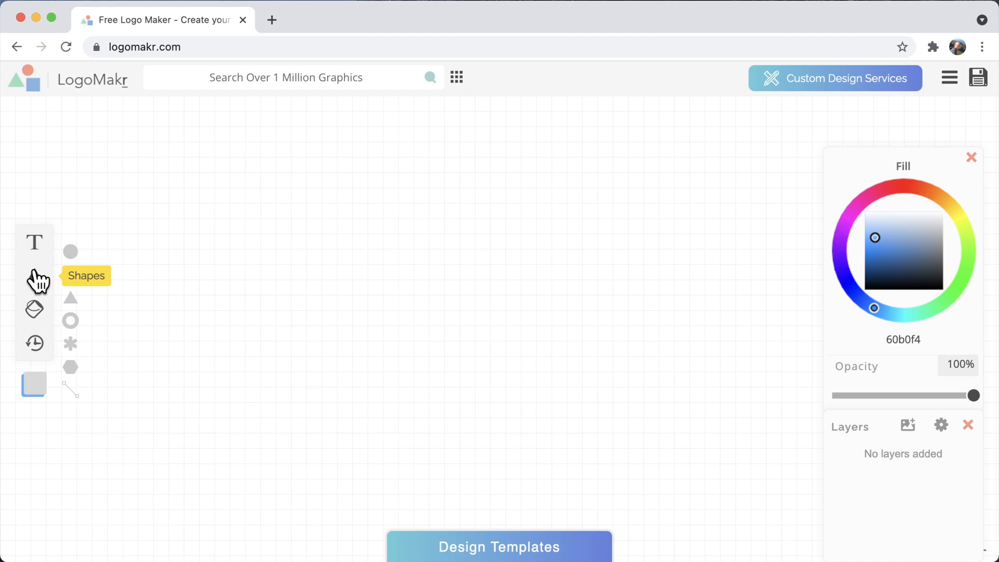
{"action": "mouse_move", "coordinate": [70, 343]}
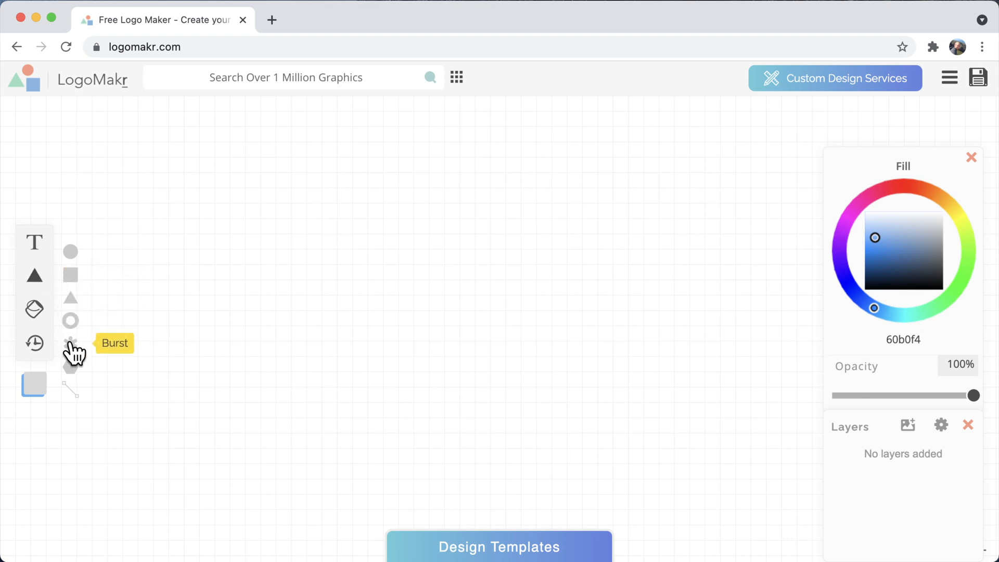
{"action": "left_click", "coordinate": [71, 343]}
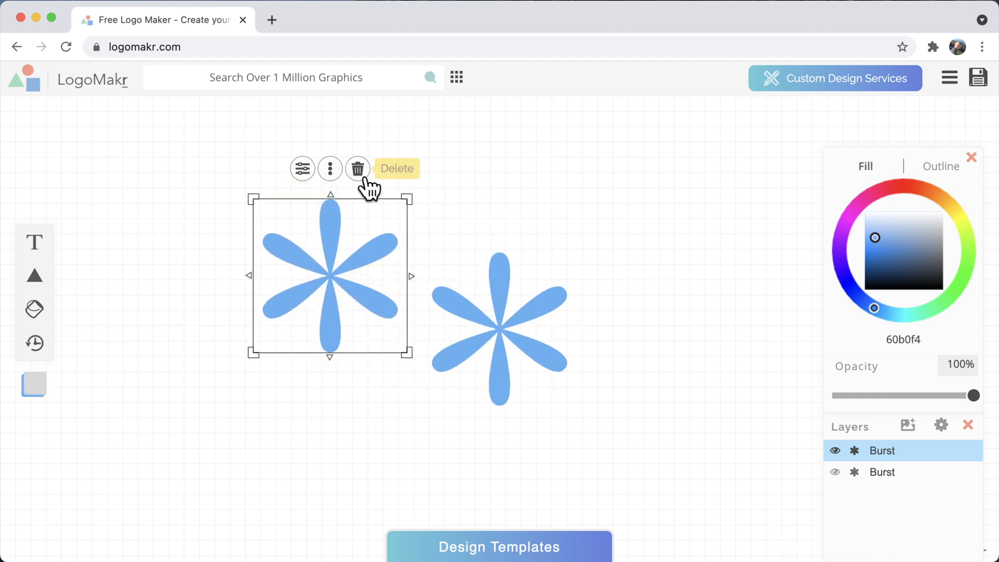
{"action": "left_click", "coordinate": [358, 168]}
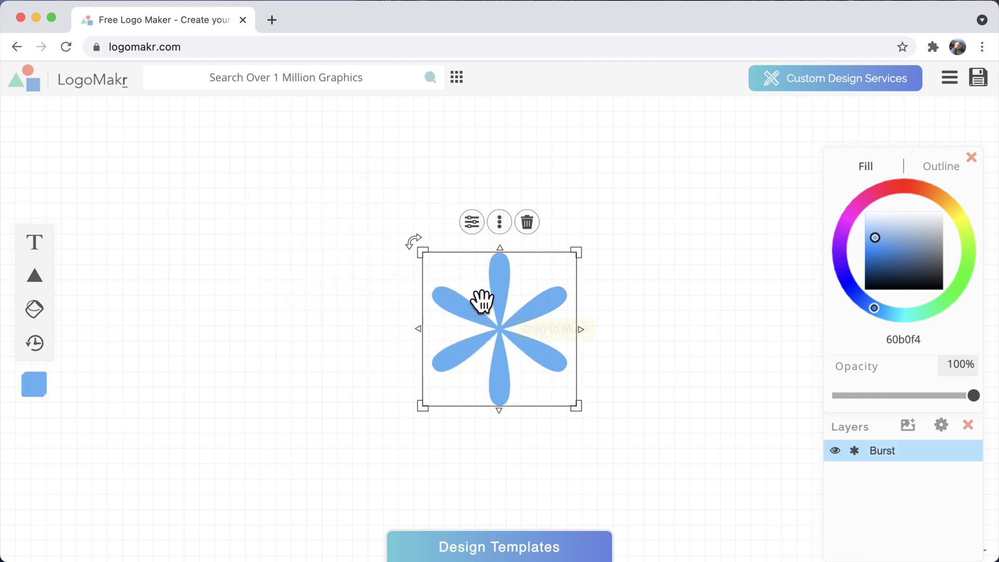
{"action": "left_click", "coordinate": [471, 221]}
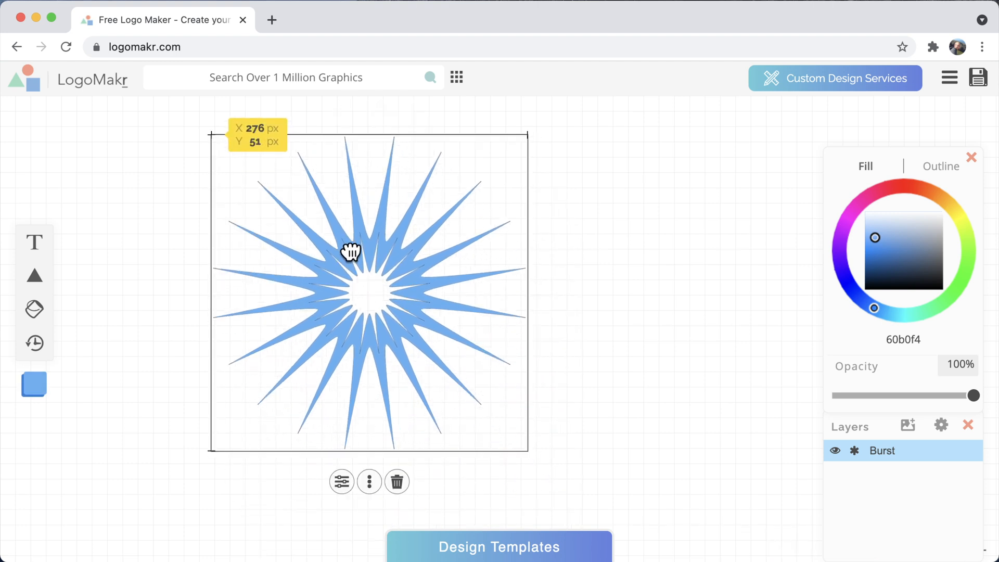
Open the Brington template in a new tab and select its cream background.
{"action": "left_click", "coordinate": [858, 202]}
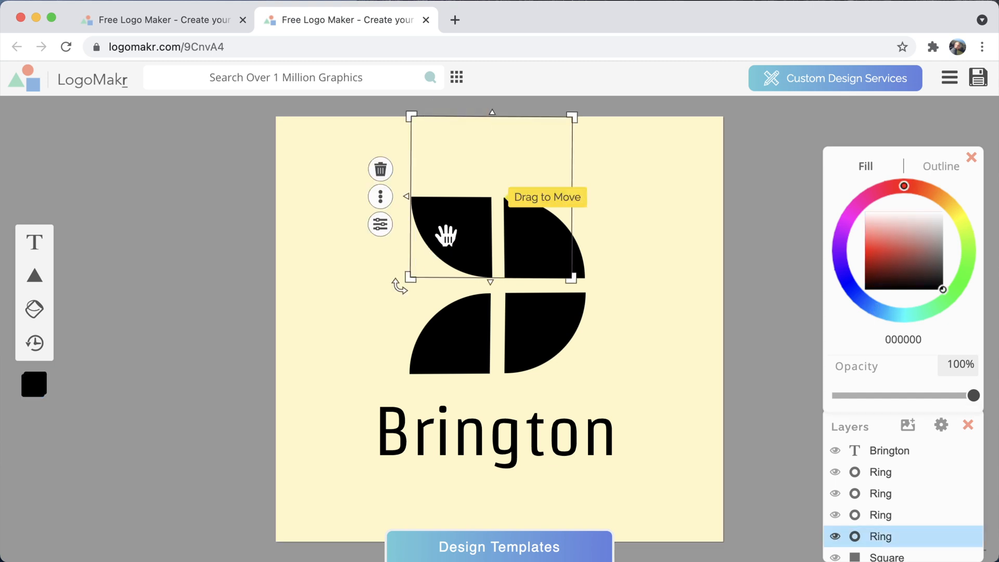
{"action": "left_click", "coordinate": [380, 224]}
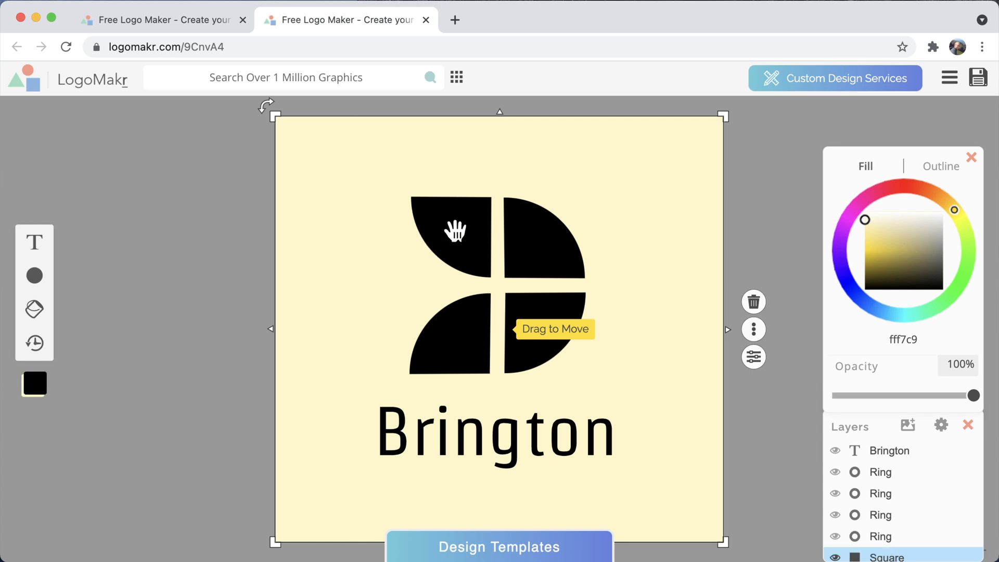
Set the top-left Ring's arc Angle to 95°, making it a quarter-circle wedge.
{"action": "left_click", "coordinate": [881, 536]}
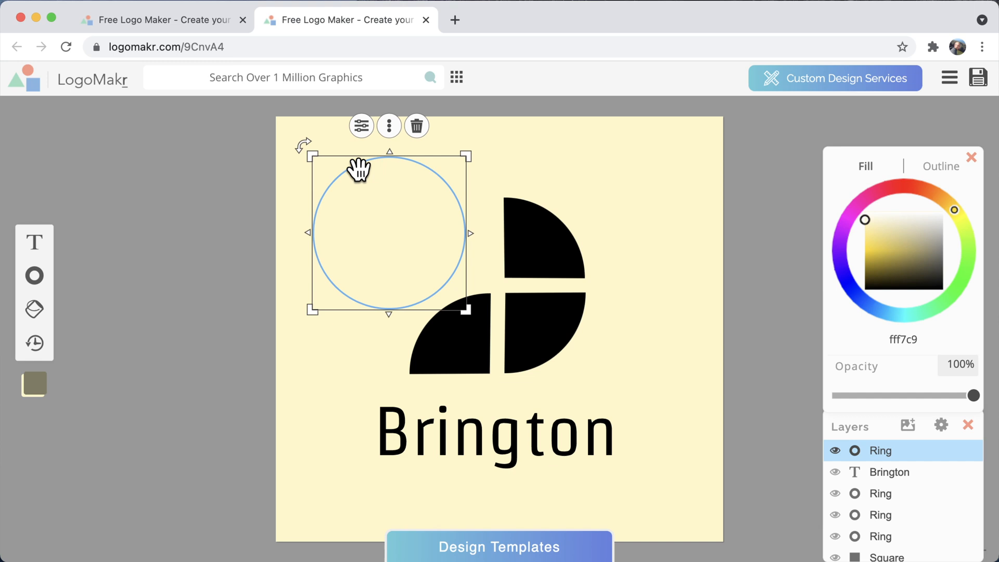
{"action": "left_click", "coordinate": [361, 125]}
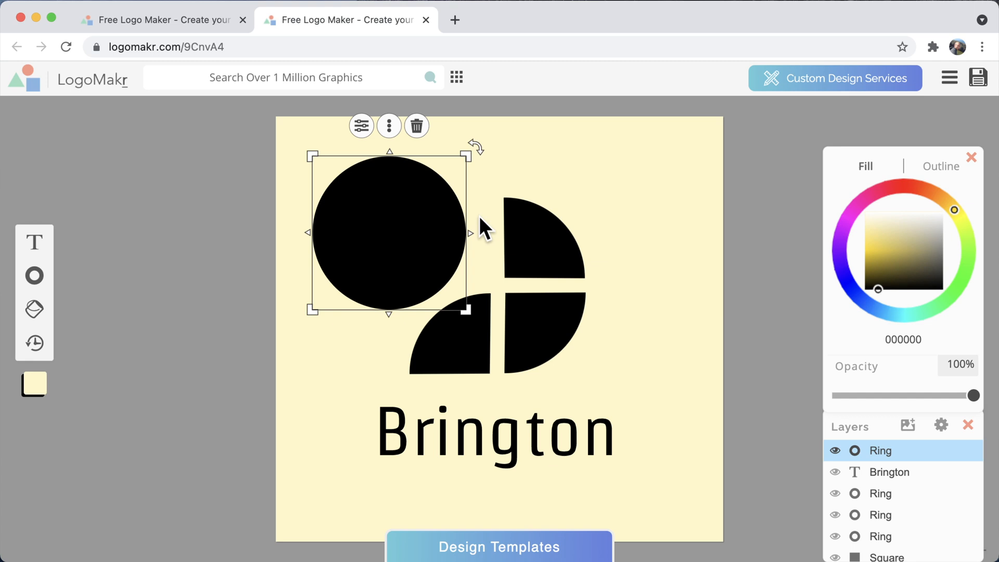
{"action": "left_click", "coordinate": [361, 125]}
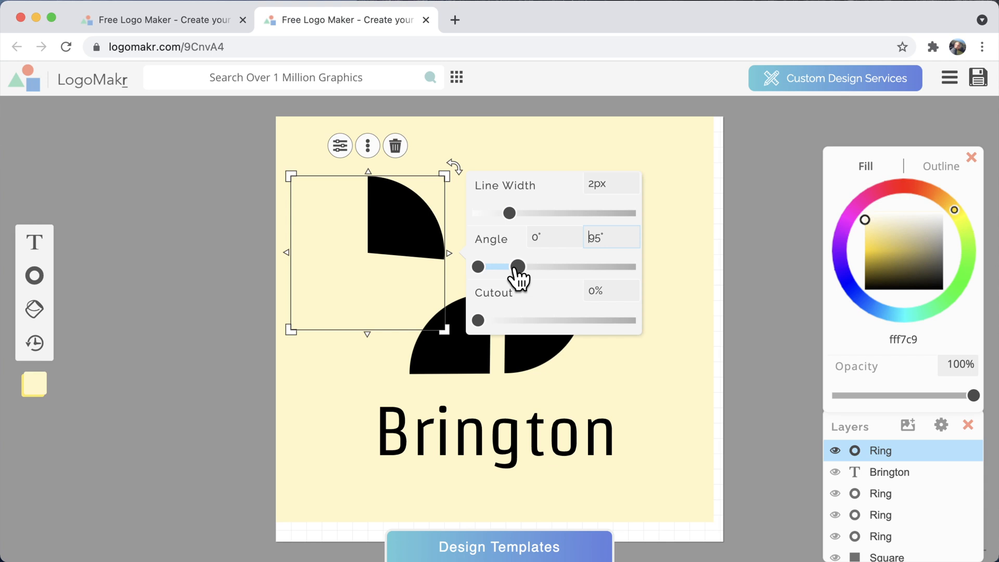
{"action": "left_click", "coordinate": [340, 145]}
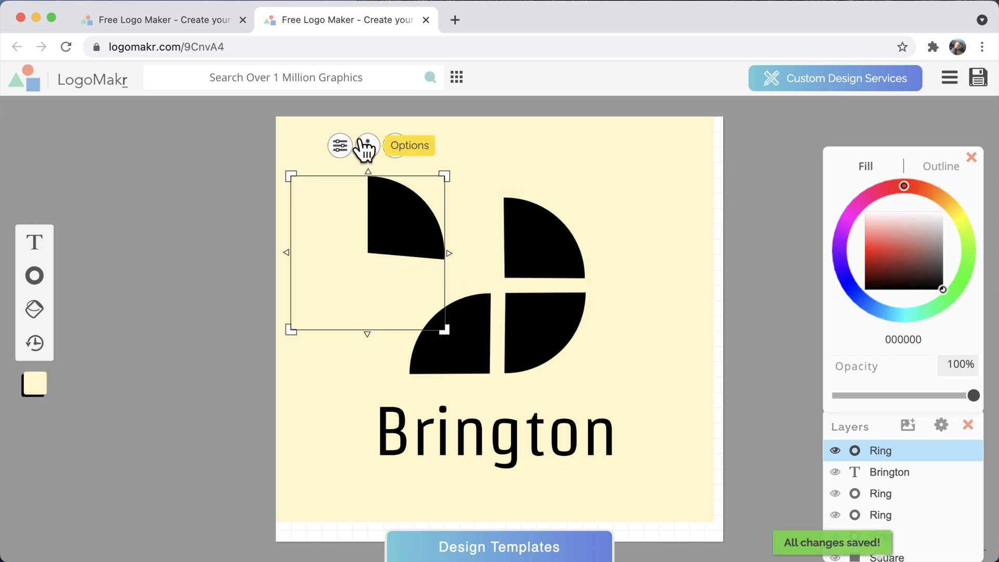
Move the wedge back into the top-left spot and open the PETER GROUP template.
{"action": "left_click", "coordinate": [367, 145]}
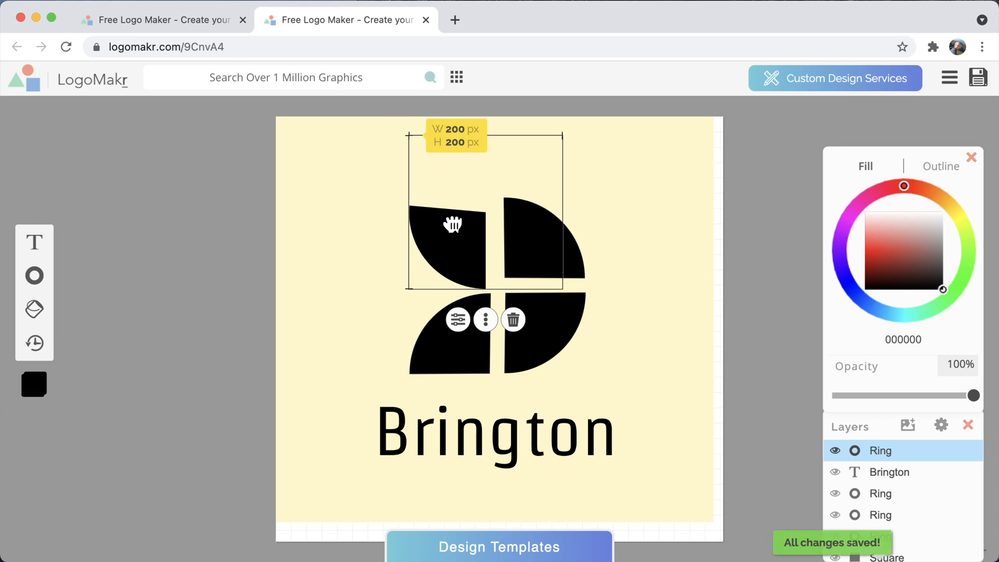
{"action": "left_click", "coordinate": [457, 319]}
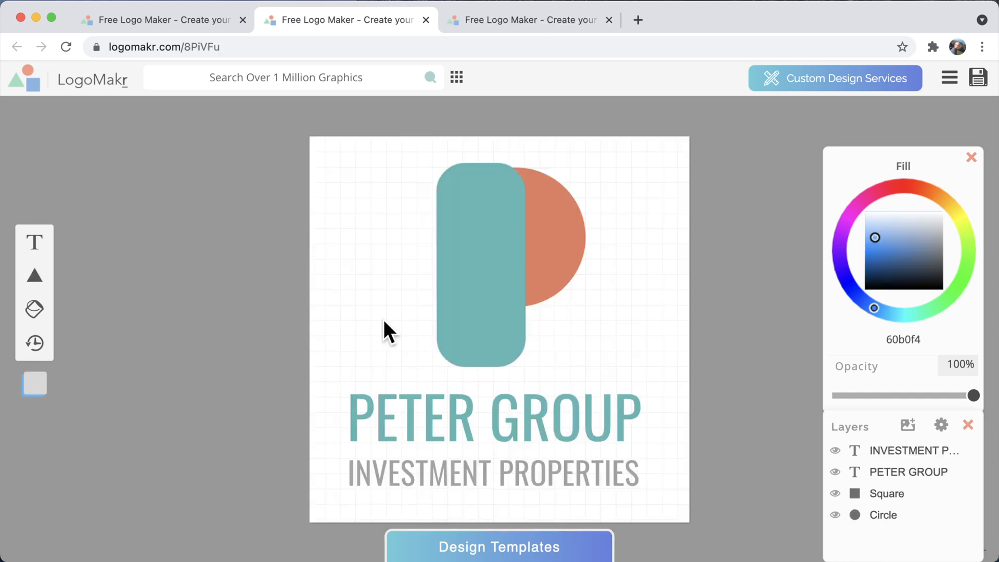
Add a Square beside the Peter Group letter and round its corners in Styles.
{"action": "left_click", "coordinate": [481, 264]}
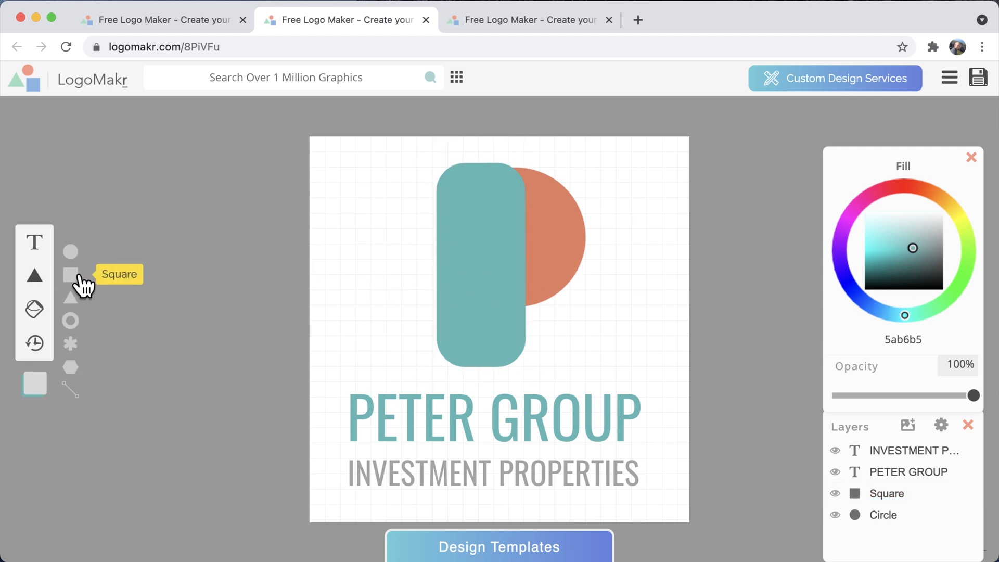
{"action": "left_click", "coordinate": [70, 274]}
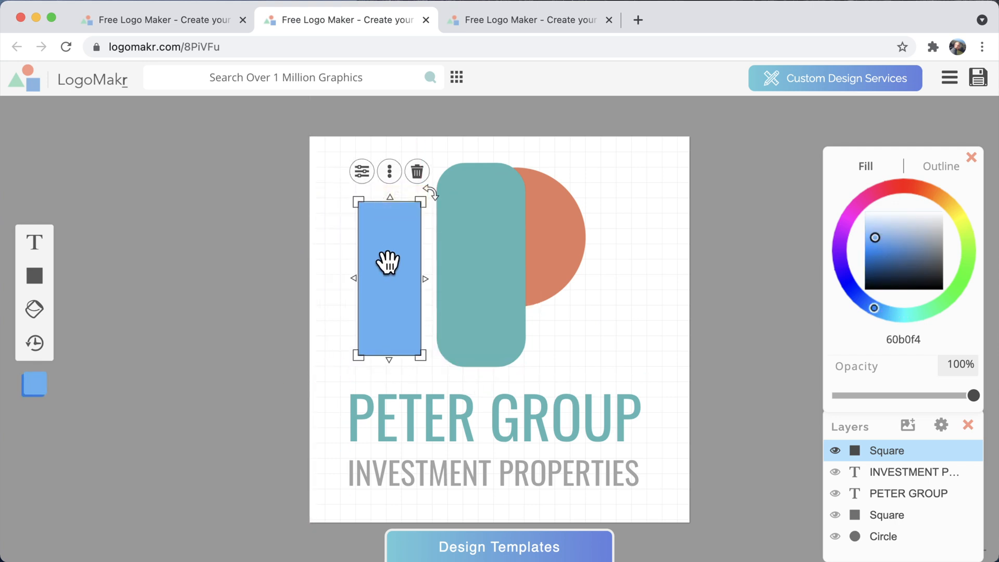
{"action": "mouse_move", "coordinate": [388, 362]}
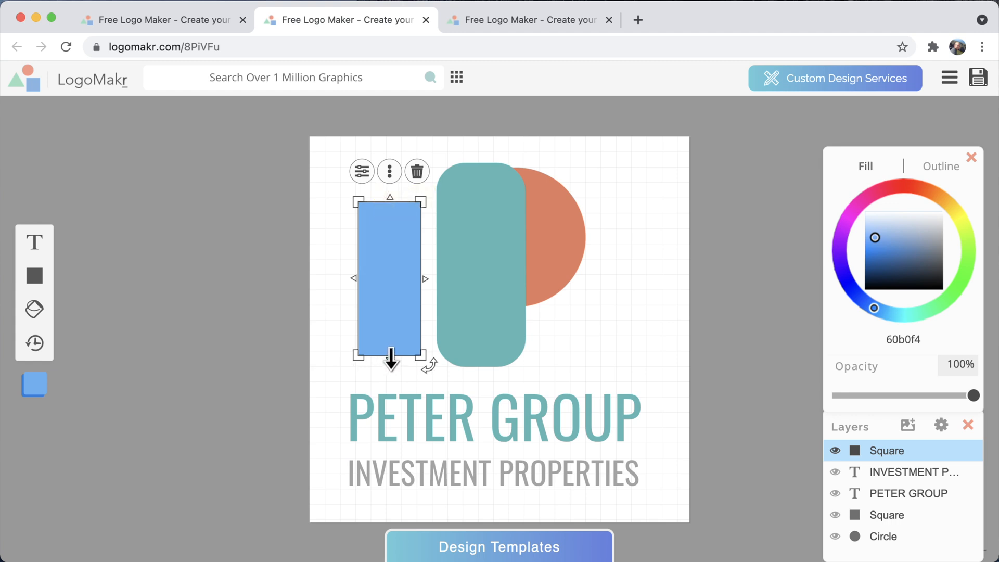
{"action": "mouse_move", "coordinate": [362, 170]}
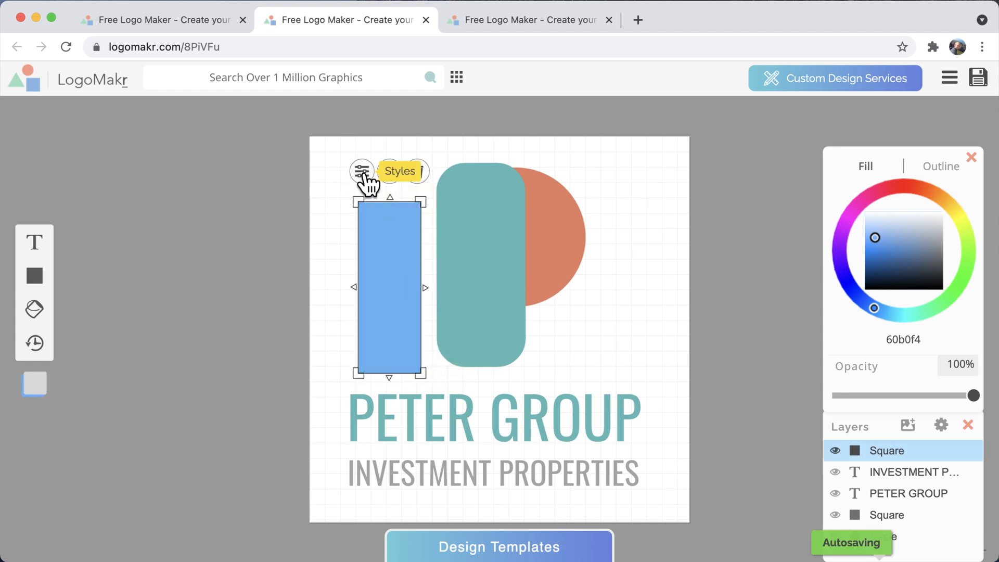
{"action": "left_click", "coordinate": [361, 171]}
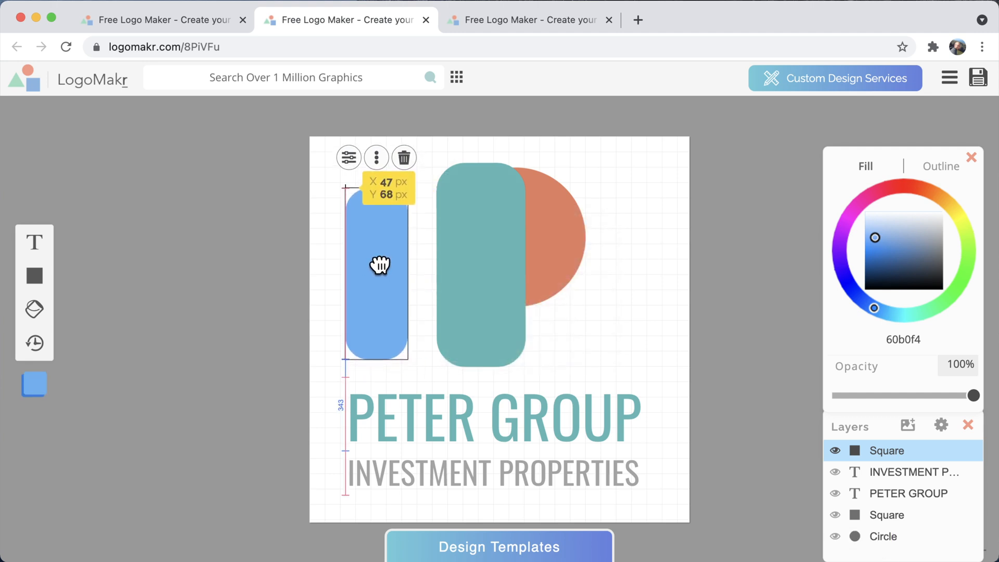
{"action": "left_click", "coordinate": [481, 264]}
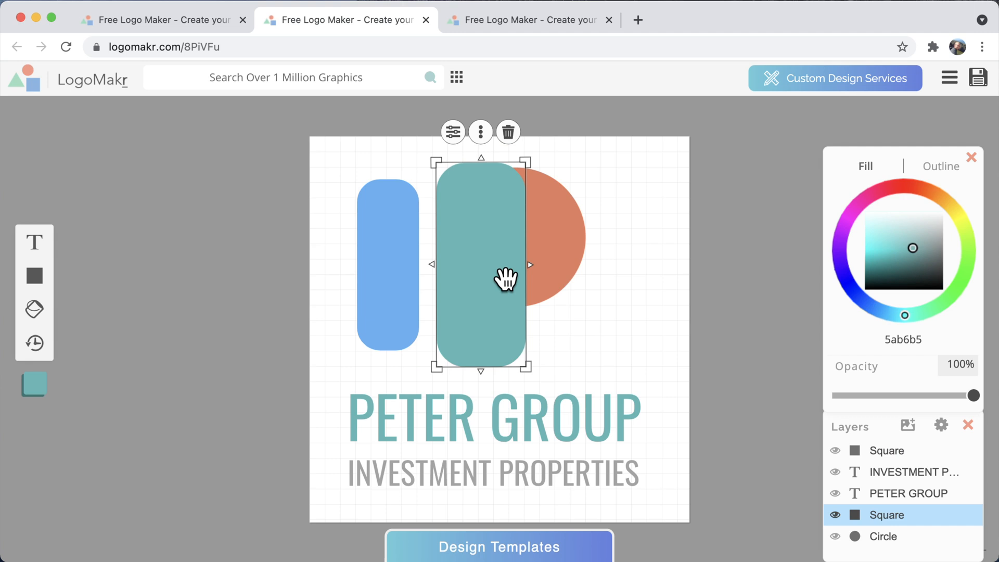
Delete the rounded blue bar and switch back to the Brington logo tab.
{"action": "left_click", "coordinate": [387, 264]}
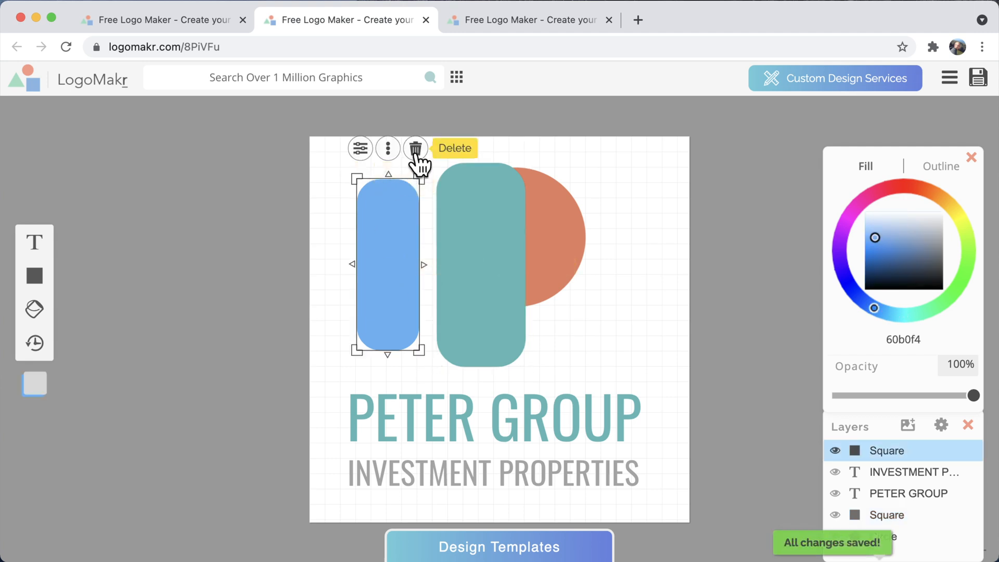
{"action": "left_click", "coordinate": [415, 148]}
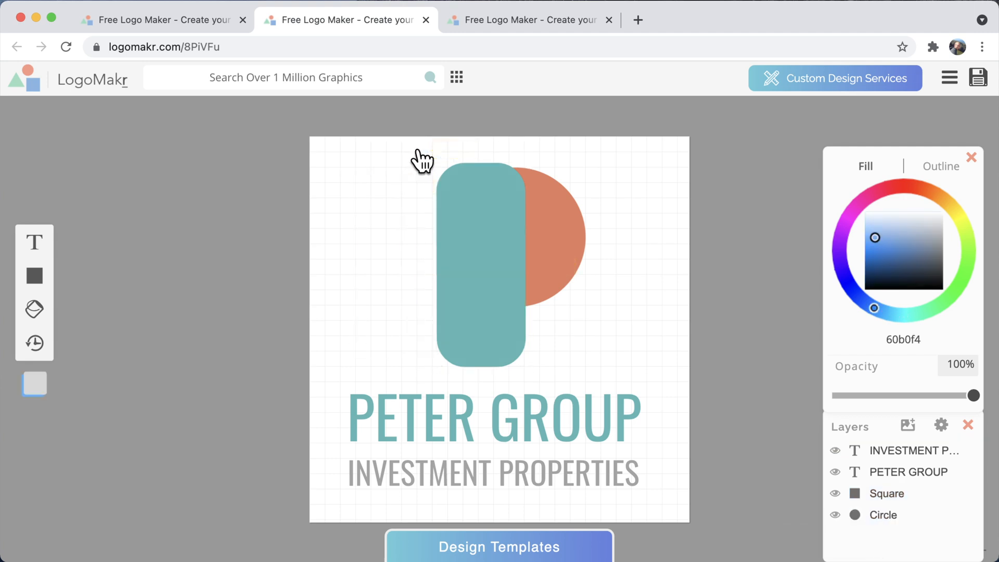
{"action": "left_click", "coordinate": [480, 268]}
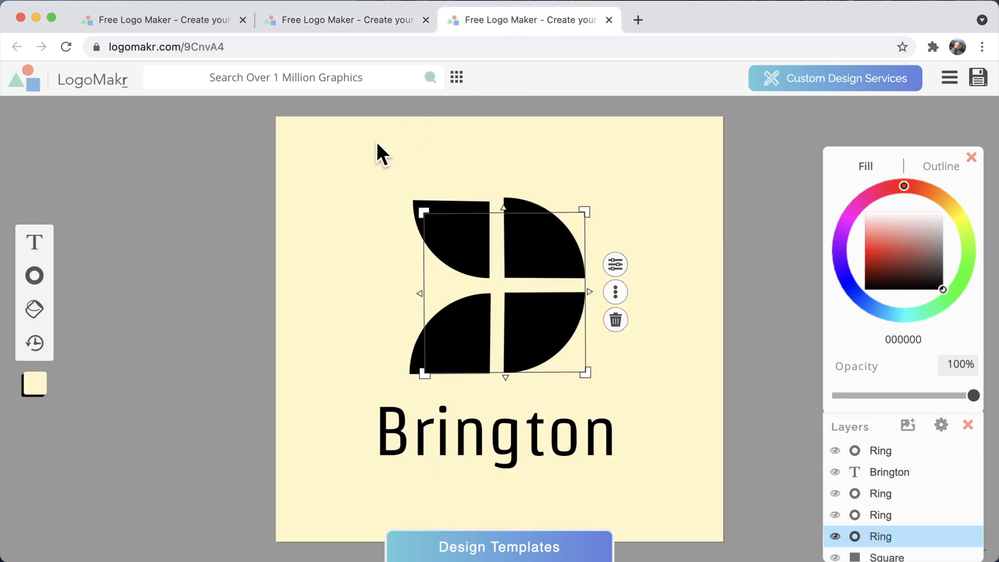
Open the Design Templates gallery in a new tab and scroll down to Podcaster.
{"action": "left_click", "coordinate": [344, 20]}
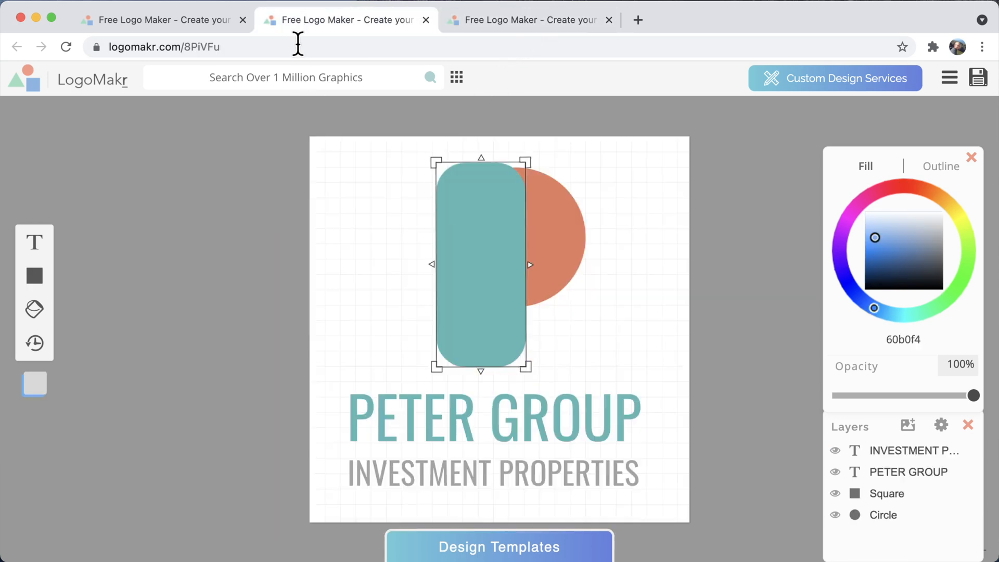
{"action": "left_click", "coordinate": [499, 547]}
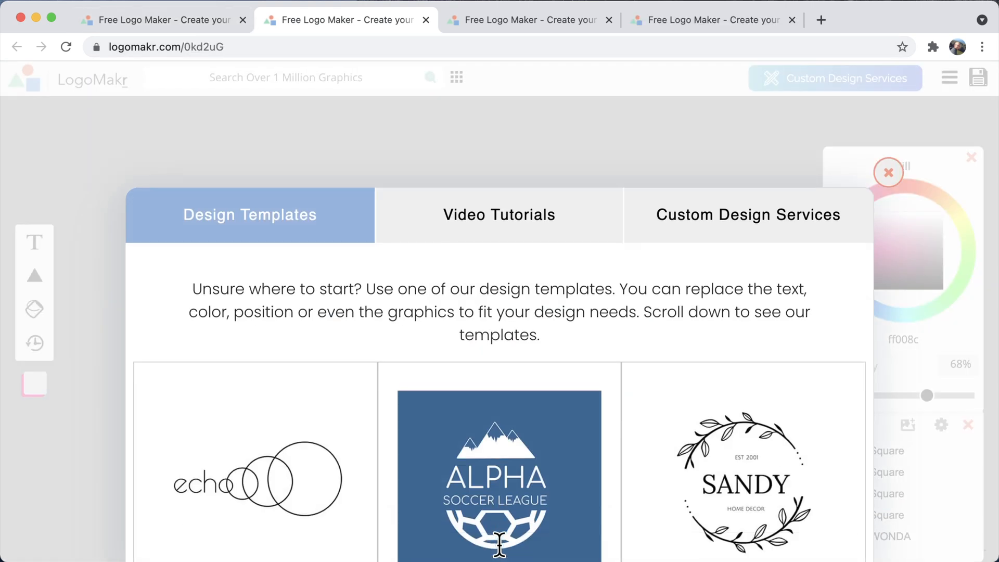
{"action": "scroll", "scroll_direction": "down", "scroll_amount": 3}
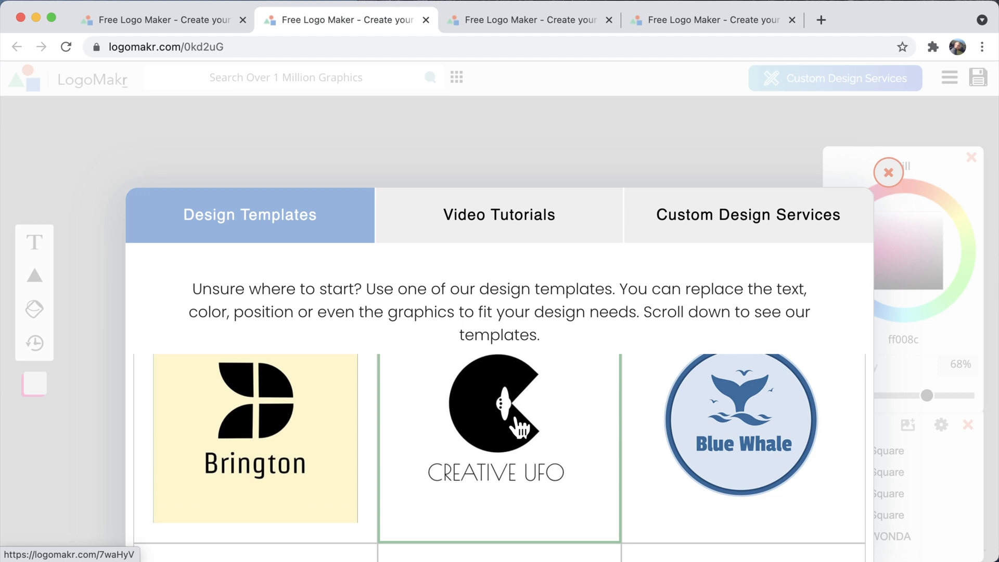
{"action": "scroll", "scroll_direction": "down", "scroll_amount": 3}
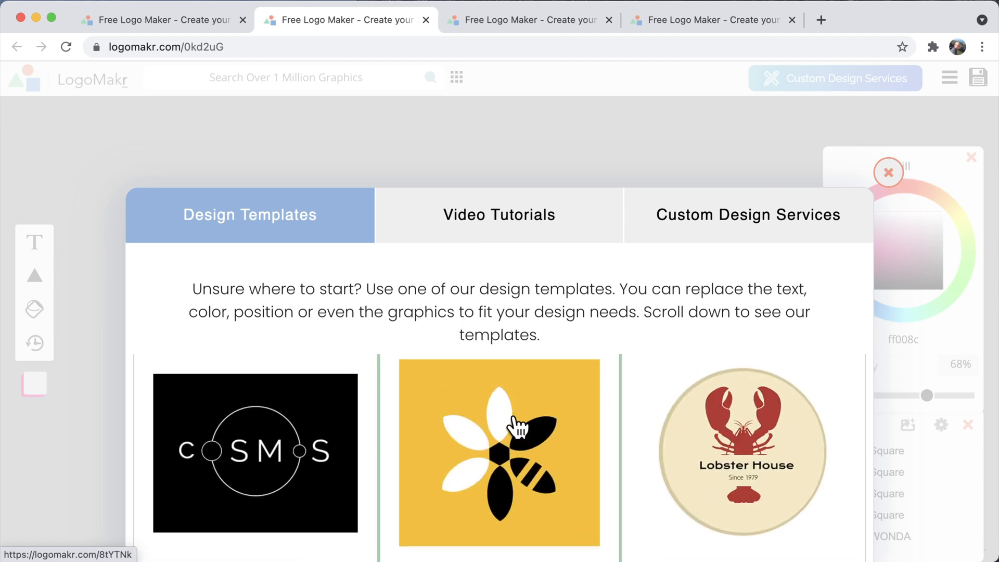
{"action": "scroll", "scroll_direction": "down", "scroll_amount": 3}
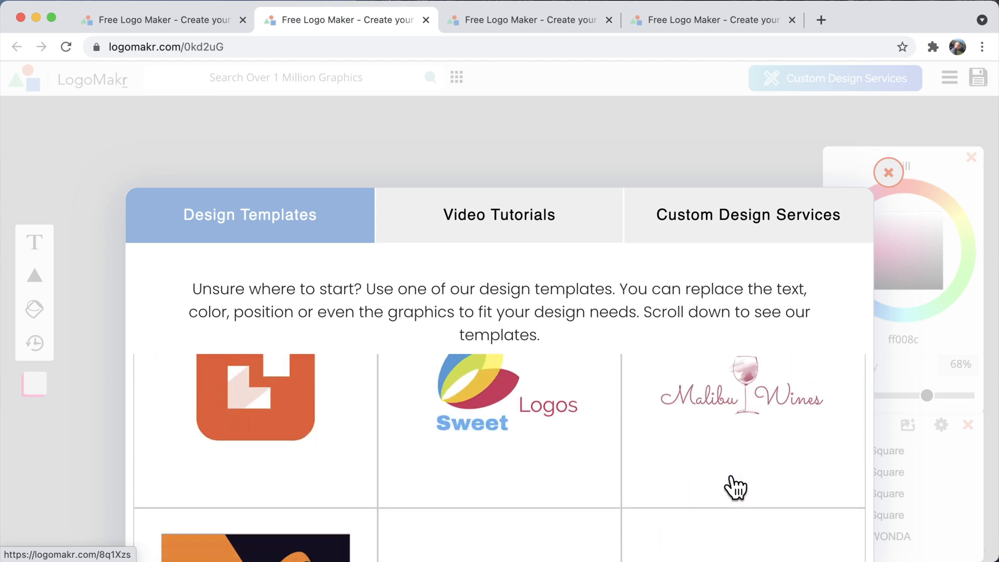
{"action": "scroll", "scroll_direction": "down", "scroll_amount": 3}
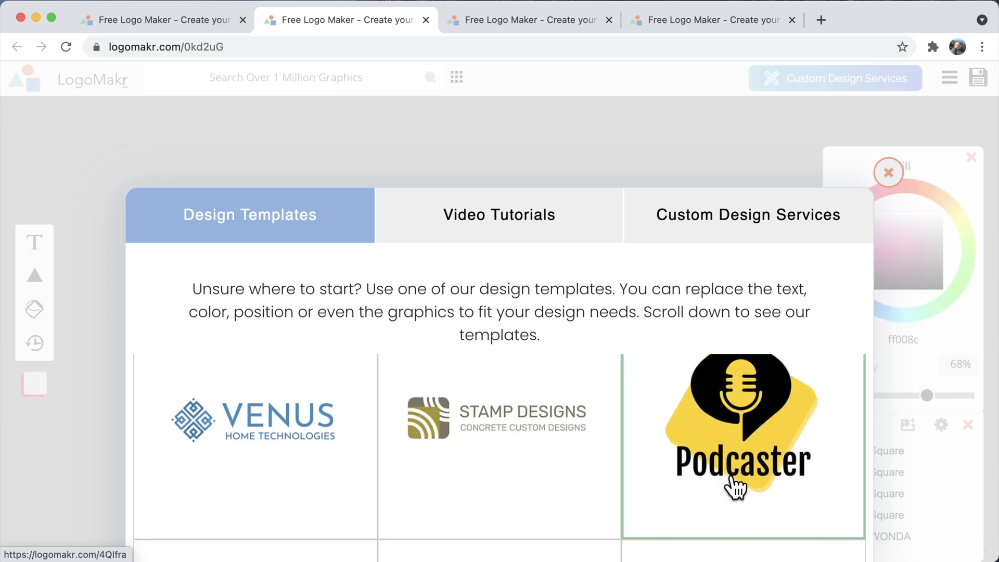
{"action": "scroll", "scroll_direction": "down", "scroll_amount": 3}
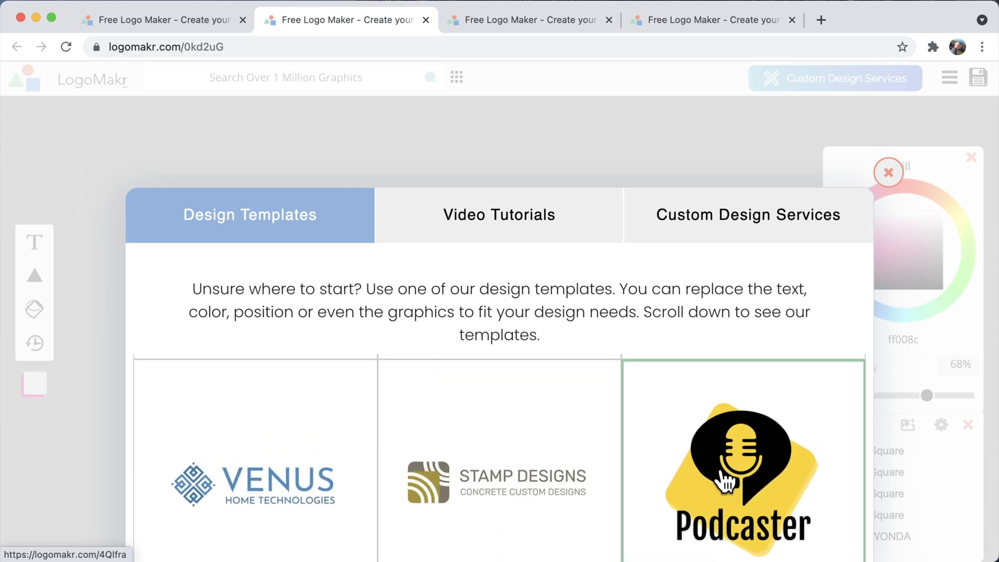
Load the Podcaster template onto the canvas for editing.
{"action": "left_click", "coordinate": [743, 475]}
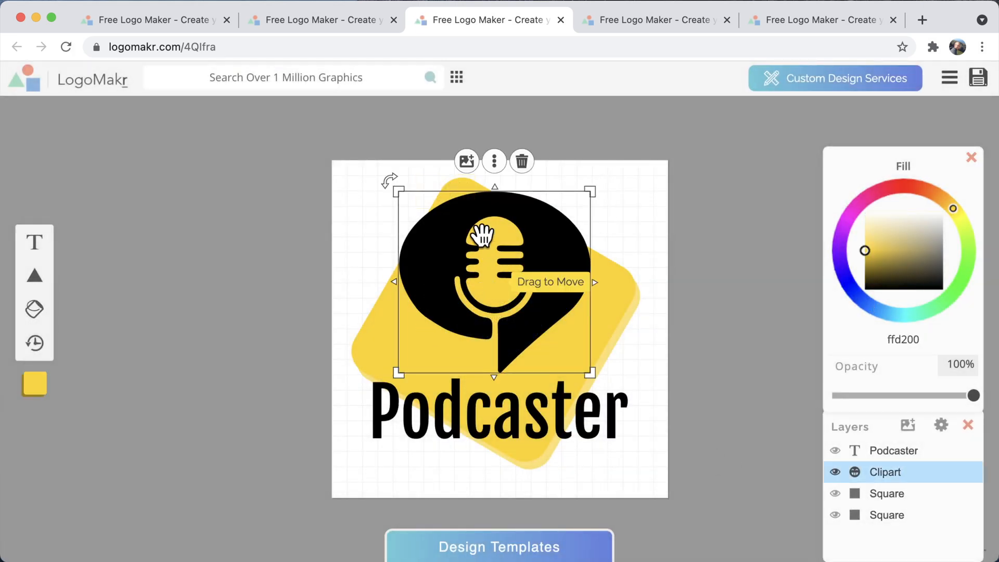
{"action": "mouse_move", "coordinate": [466, 160]}
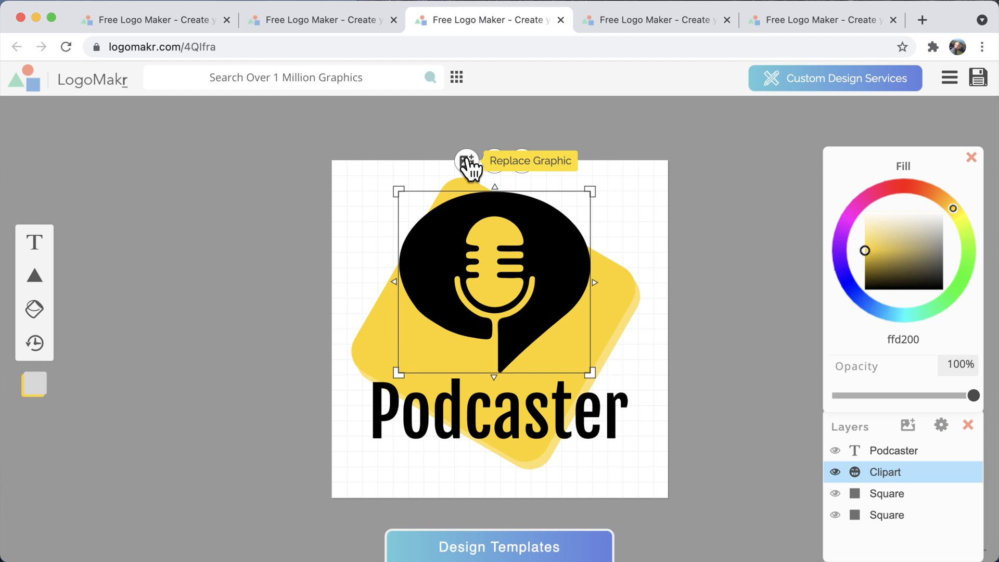
Replace the microphone clipart with the standing dog silhouette found by searching 'dog'.
{"action": "left_click", "coordinate": [494, 161]}
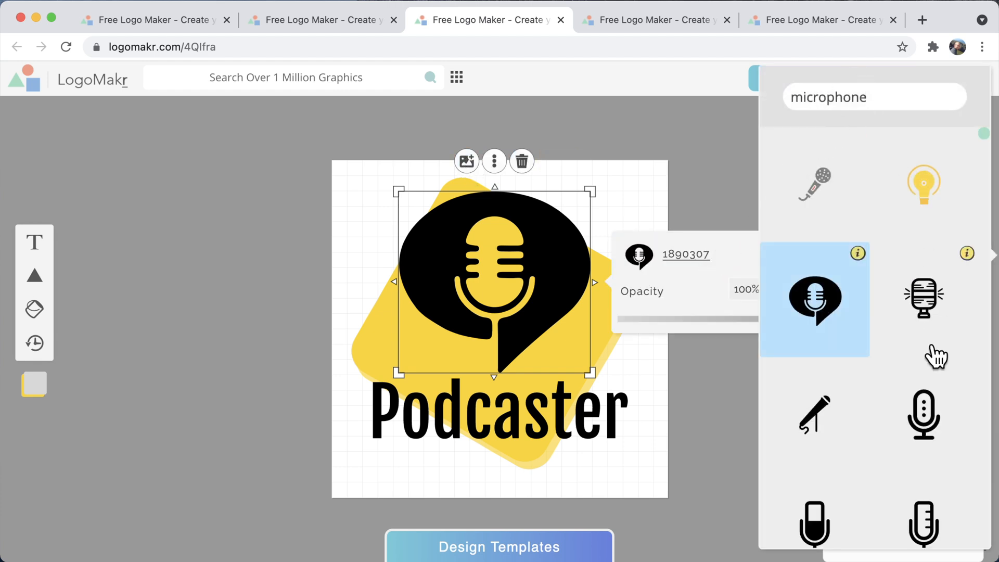
{"action": "scroll", "scroll_direction": "down", "scroll_amount": 3}
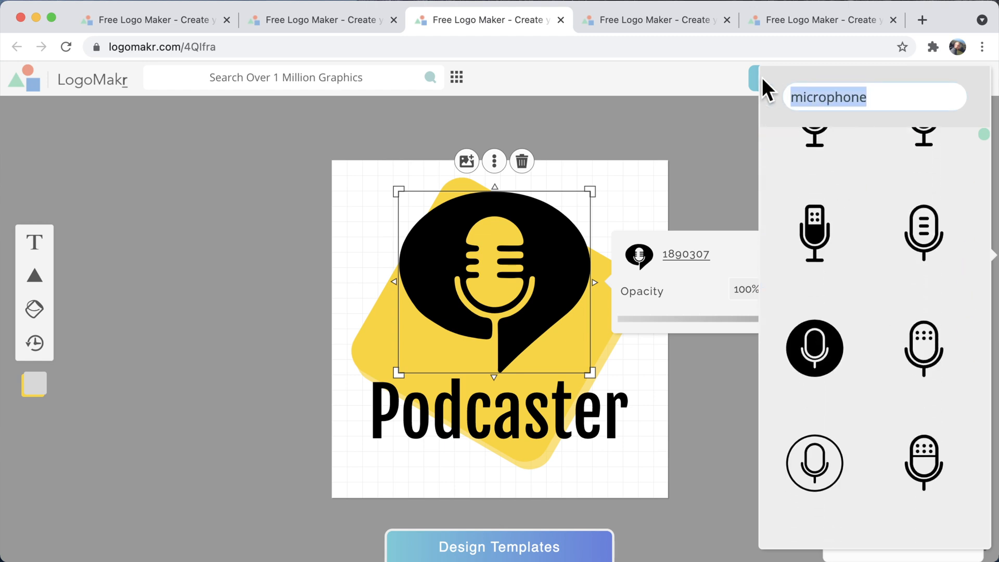
{"action": "type", "text": "dog"}
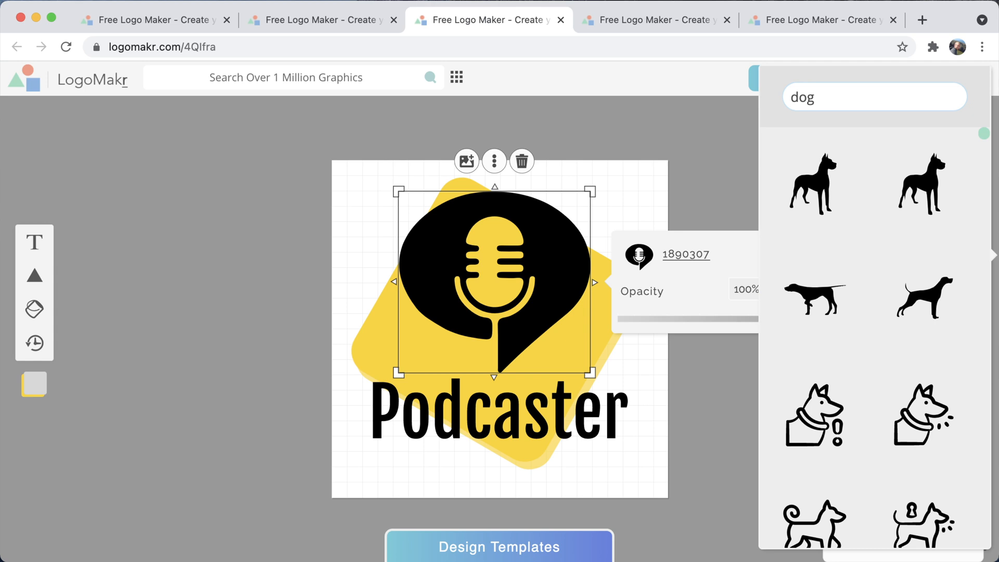
{"action": "left_click", "coordinate": [812, 184]}
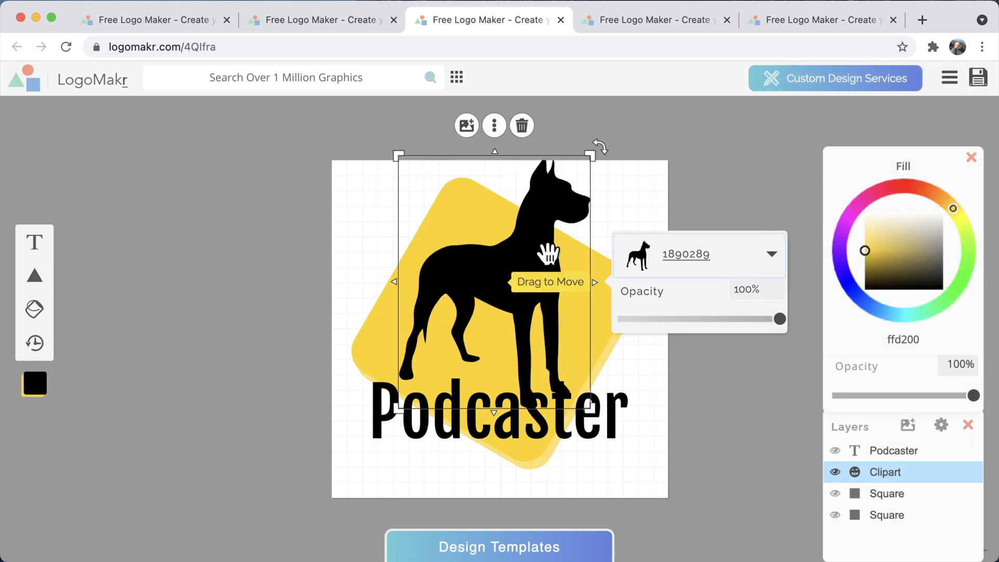
{"action": "left_click", "coordinate": [353, 241]}
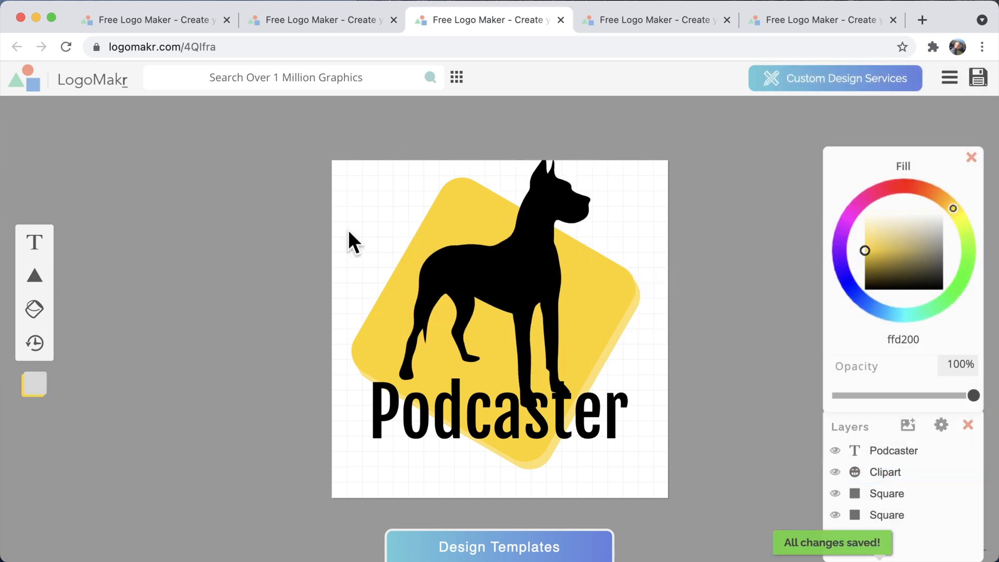
Colour the front rounded square magenta and the back square light pink.
{"action": "left_click", "coordinate": [519, 255]}
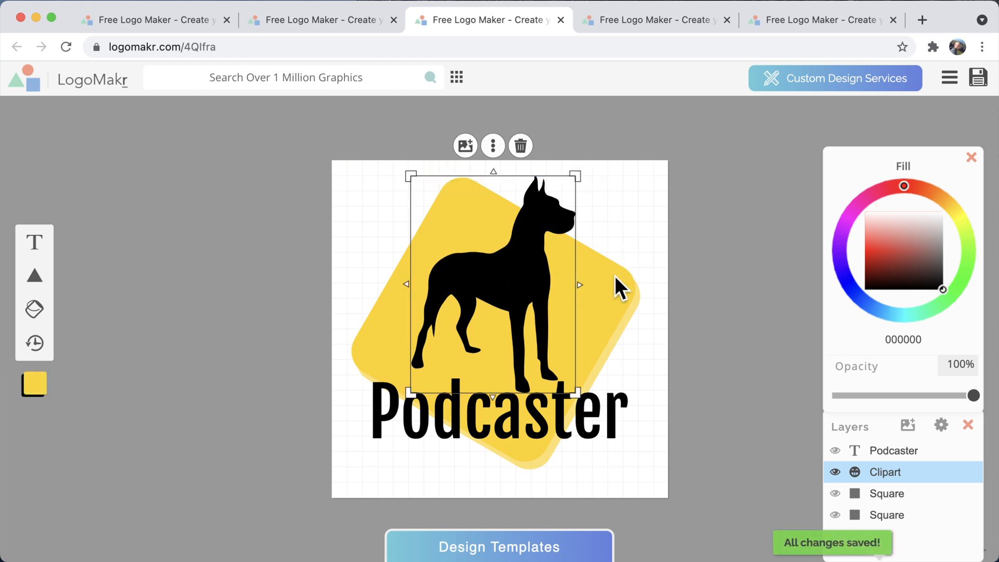
{"action": "left_click", "coordinate": [886, 494]}
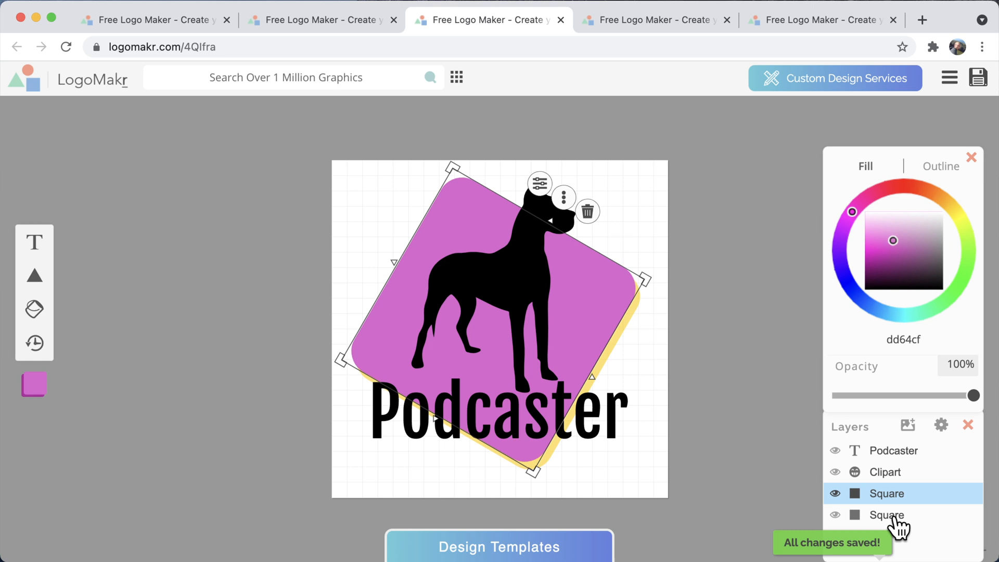
{"action": "left_click", "coordinate": [886, 514]}
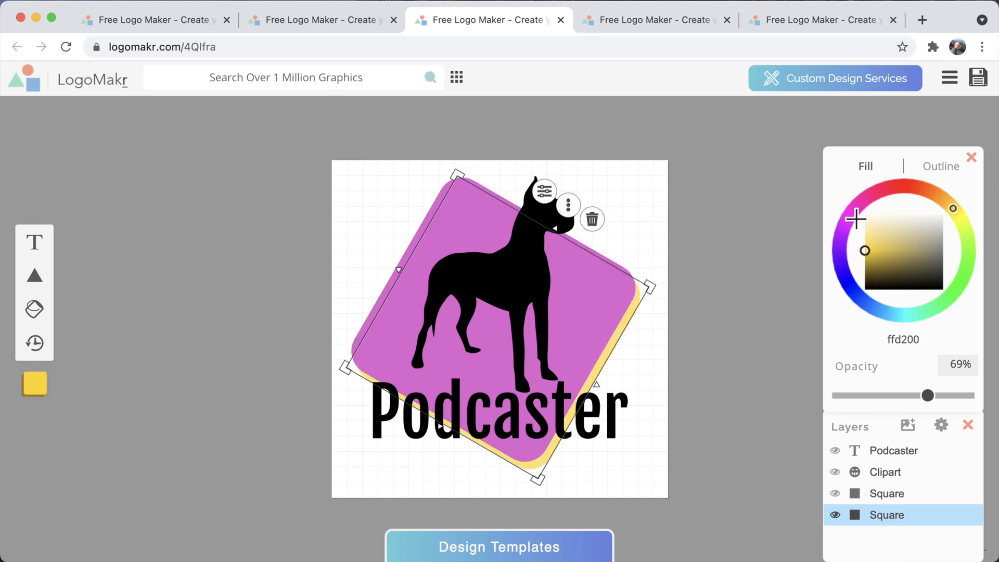
{"action": "left_click", "coordinate": [888, 239]}
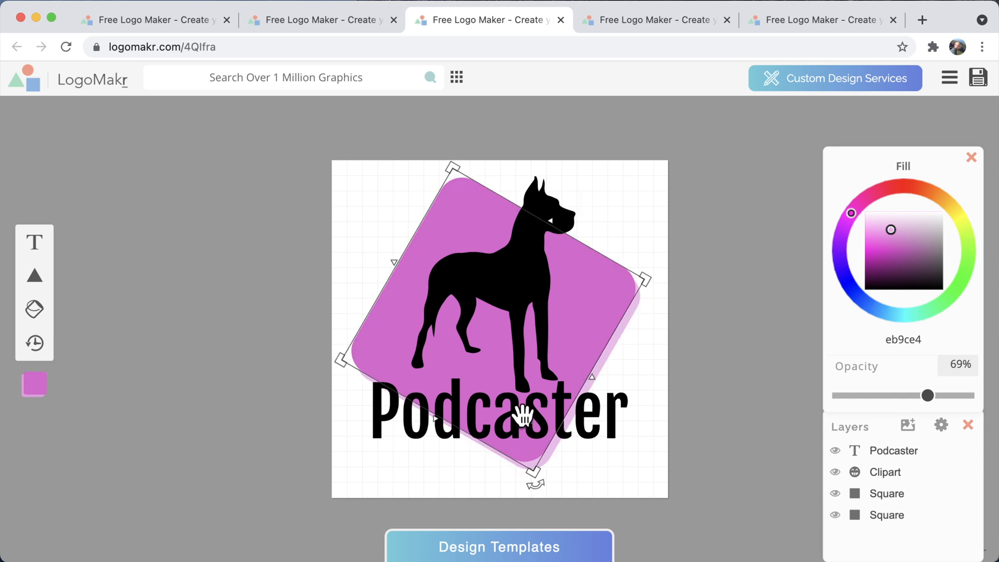
Replace the 'Podcaster' wording under the dog with 'Dog Hunter'.
{"action": "left_click", "coordinate": [499, 411]}
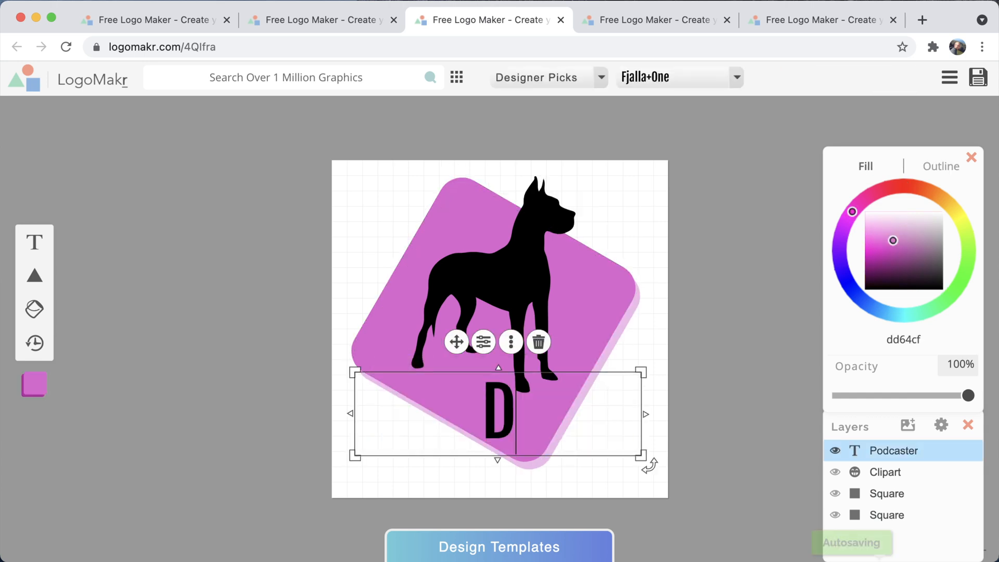
{"action": "type", "text": "og Hunter"}
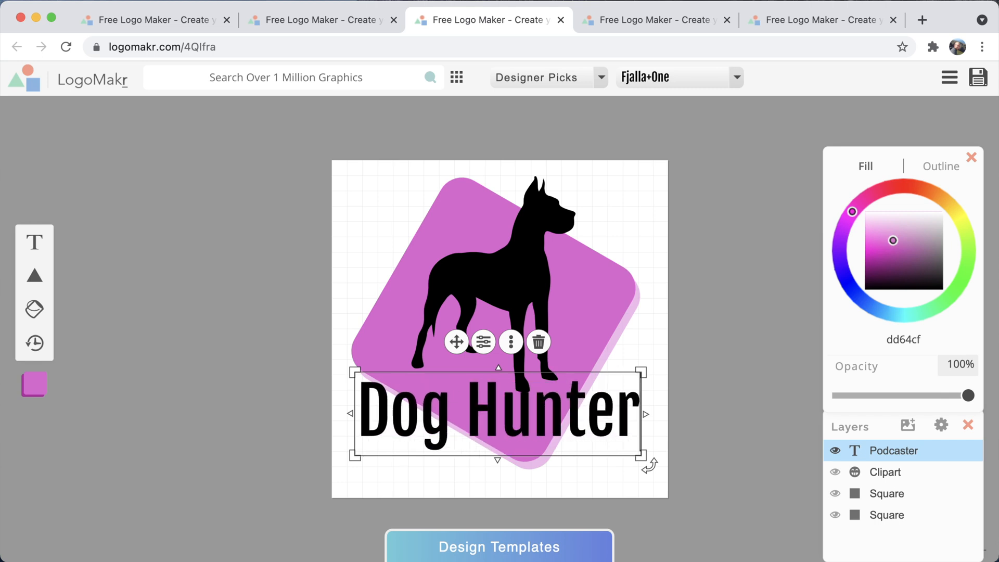
{"action": "left_click", "coordinate": [650, 236]}
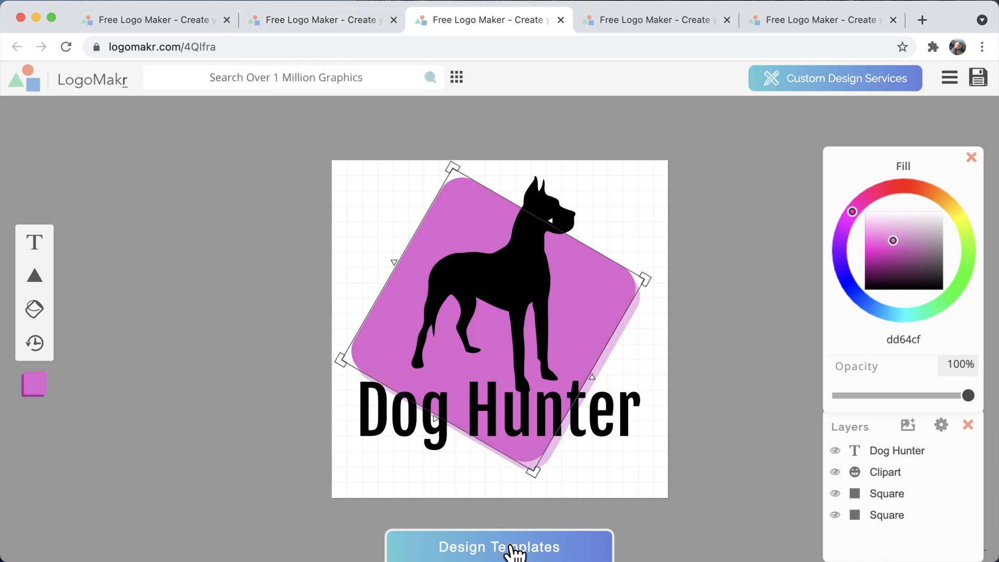
{"action": "left_click", "coordinate": [499, 547]}
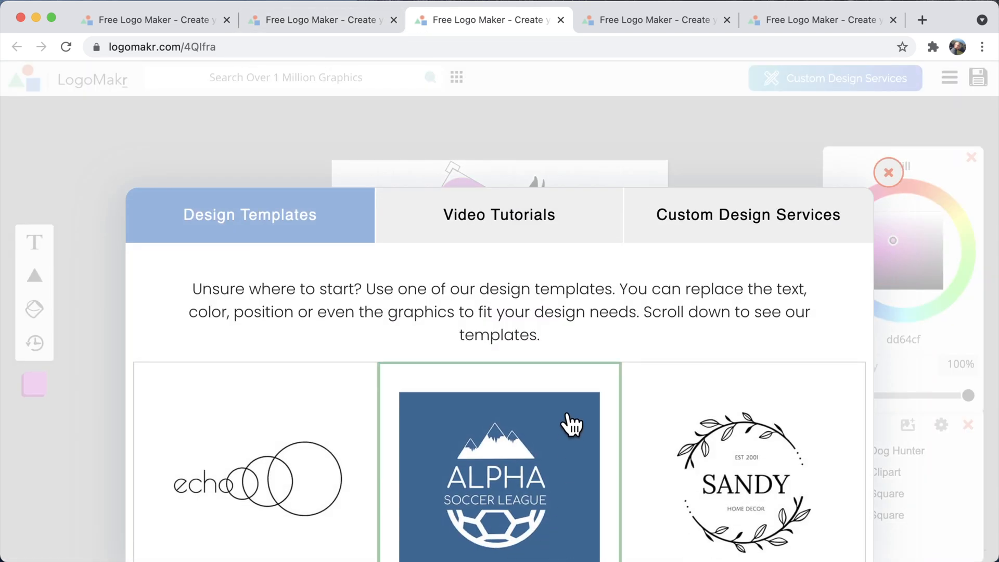
{"action": "left_click", "coordinate": [886, 173]}
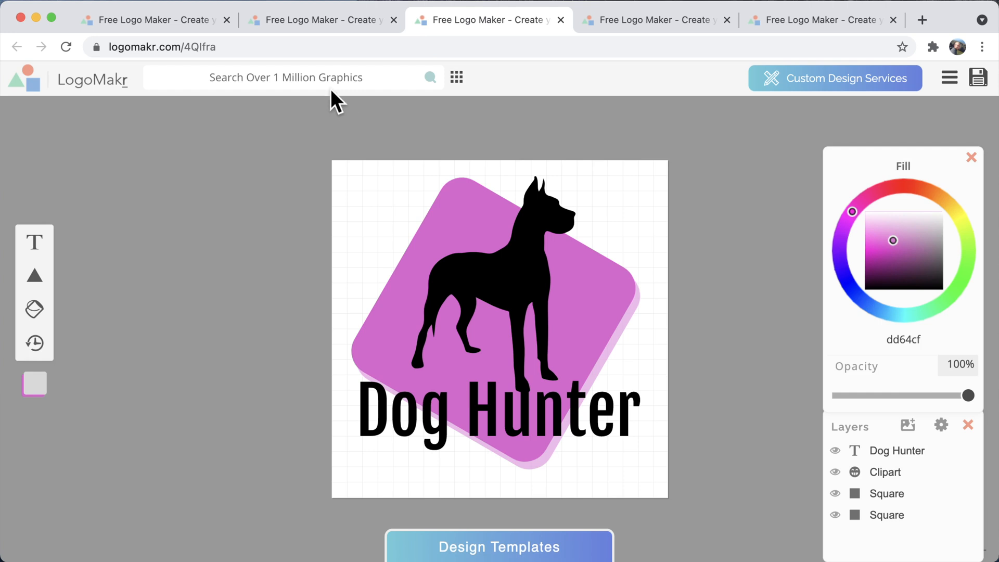
{"action": "mouse_move", "coordinate": [329, 77]}
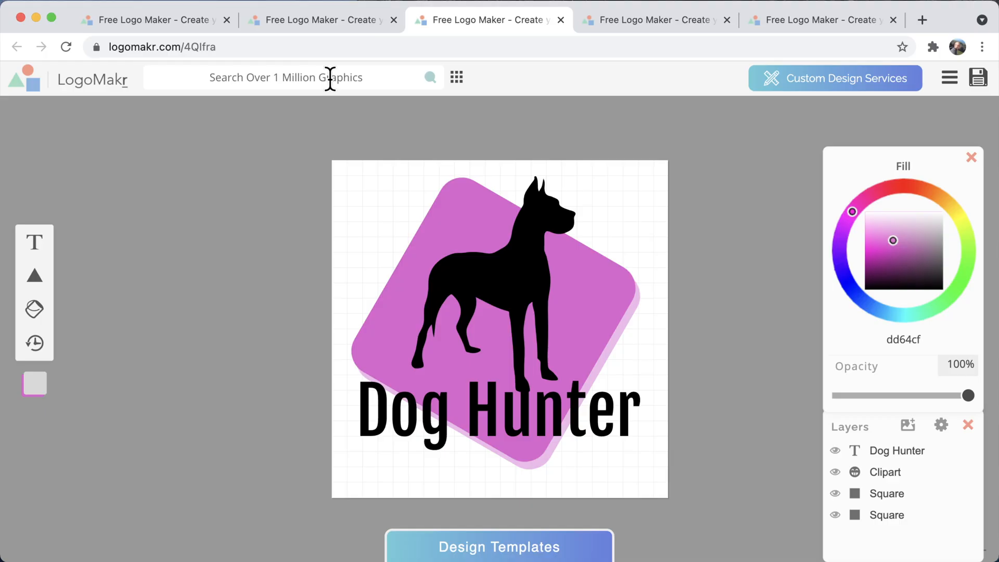
{"action": "mouse_move", "coordinate": [377, 194]}
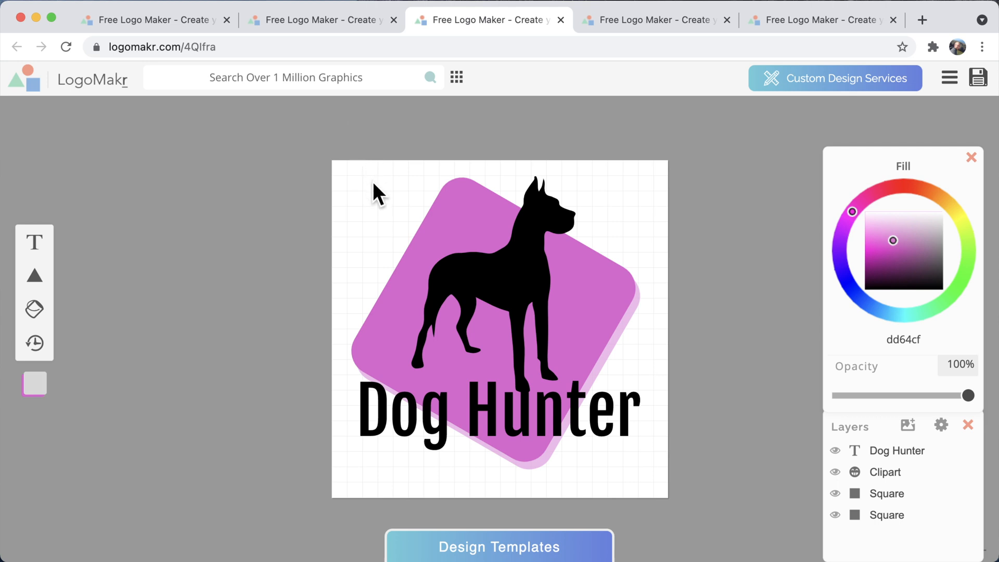